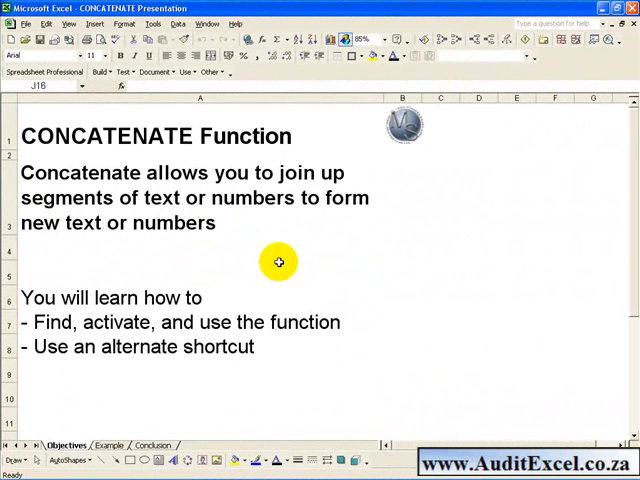
pyautogui.moveTo(272, 285)
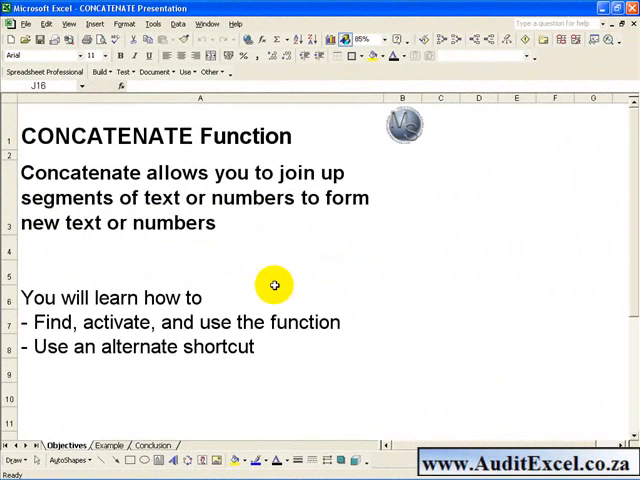
pyautogui.moveTo(262, 308)
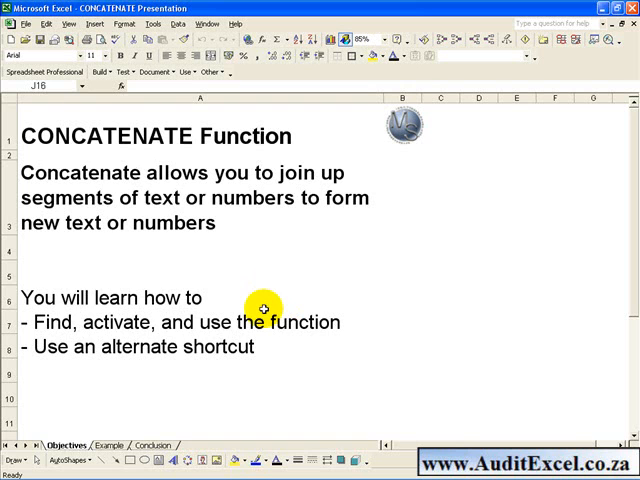
pyautogui.moveTo(290, 345)
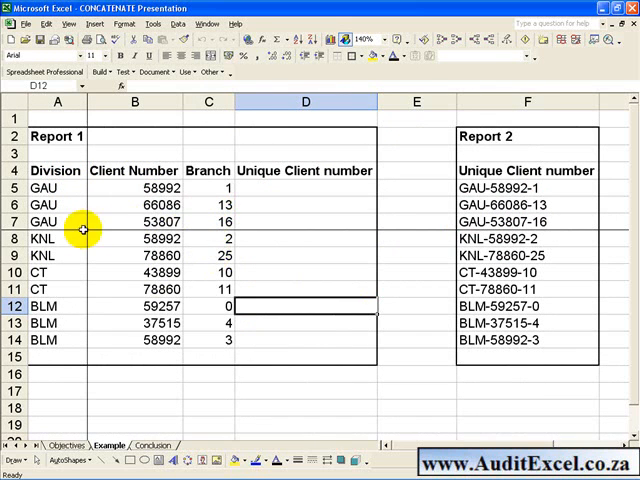
pyautogui.moveTo(347, 221)
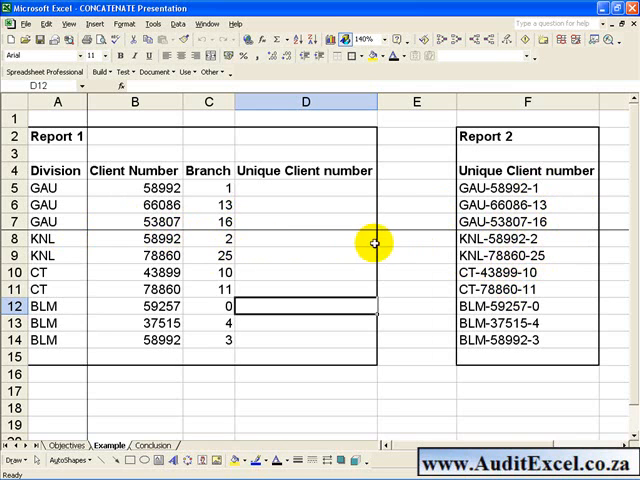
pyautogui.moveTo(317, 203)
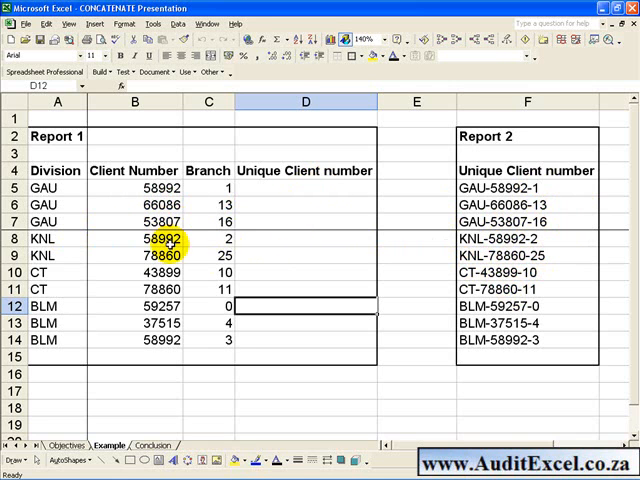
# - Switch to the Example sheet to review Report 1's empty column beside Report 2
pyautogui.click(306, 283)
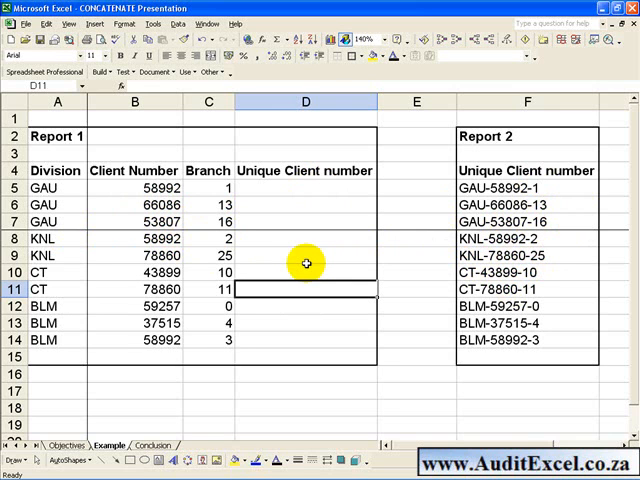
pyautogui.moveTo(321, 211)
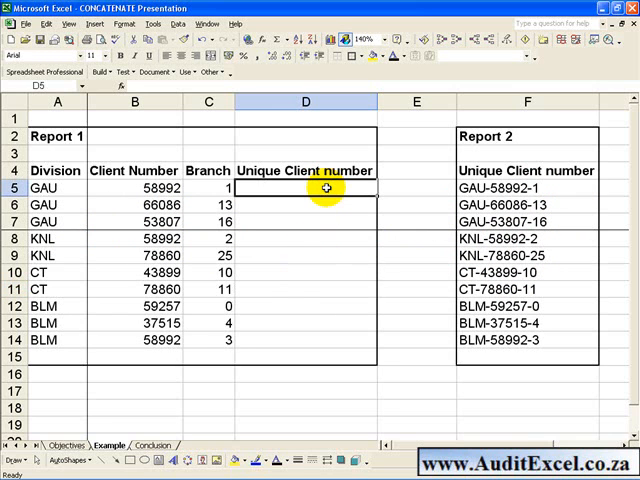
pyautogui.moveTo(278, 62)
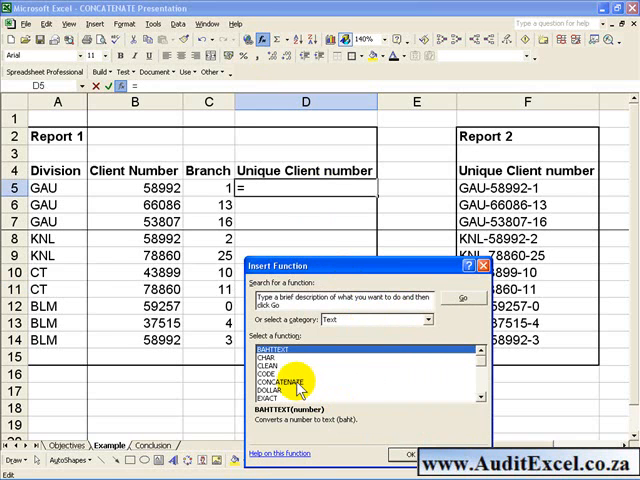
# - Choose CONCATENATE from the Text functions for cell D5 and open its arguments
pyautogui.click(288, 381)
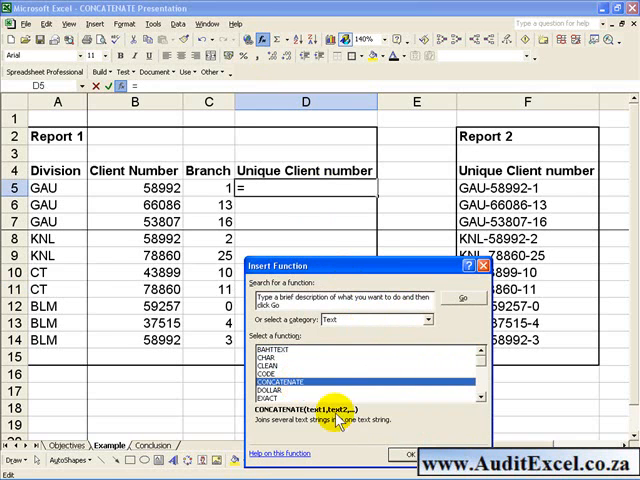
pyautogui.click(406, 452)
pyautogui.write('A5')
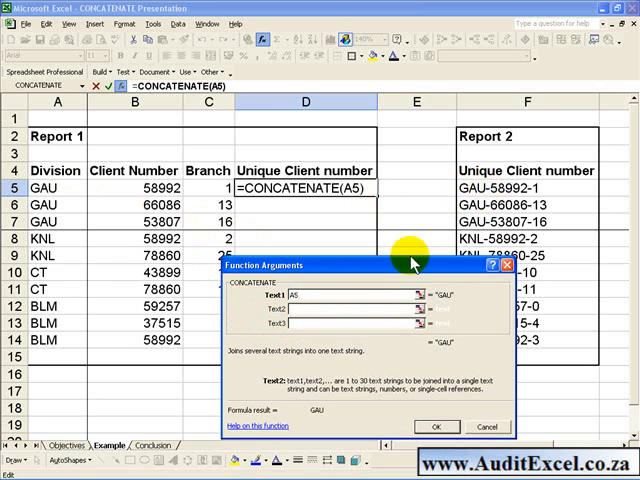
# - Enter A5, "-", B5, "-", C5 as the CONCATENATE arguments so D5 shows GAU-58992-1
pyautogui.write(',-')
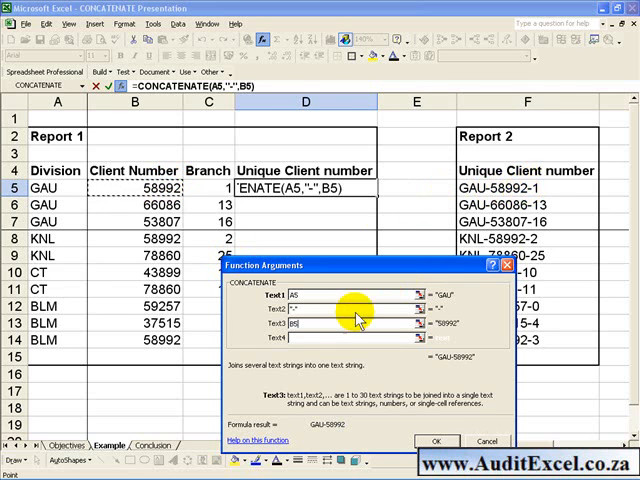
pyautogui.write('-",C5')
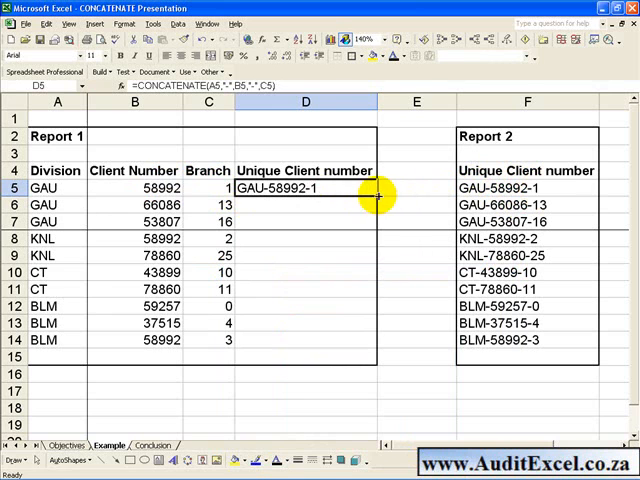
# - Fill D5 down through row 14, then clear D5:D14 and reselect D5
pyautogui.moveTo(379, 195); pyautogui.dragTo(379, 345)
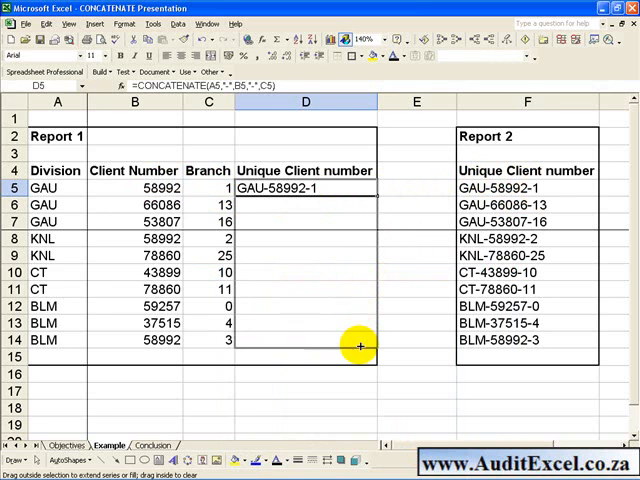
pyautogui.moveTo(358, 187); pyautogui.dragTo(358, 345)
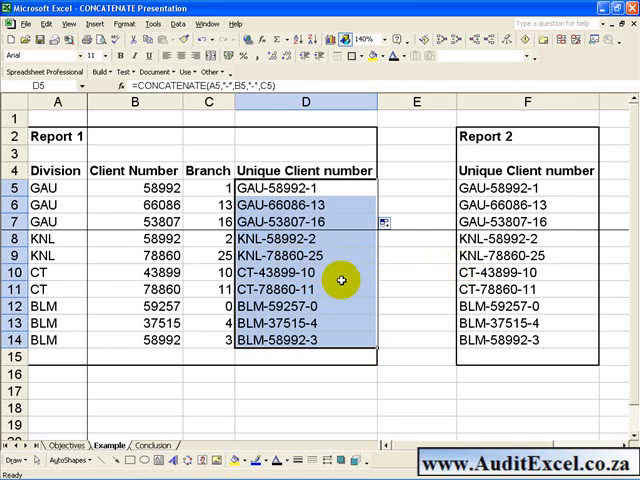
pyautogui.moveTo(313, 370)
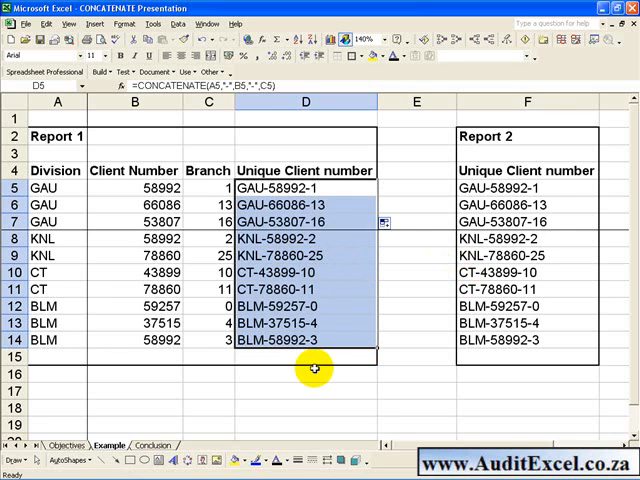
pyautogui.press('Delete')
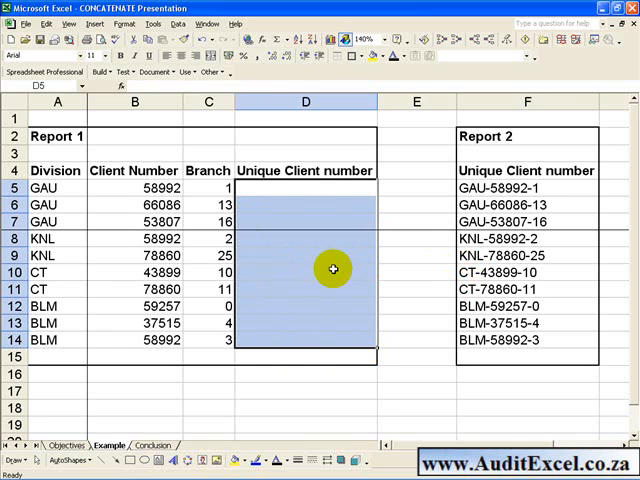
pyautogui.click(305, 189)
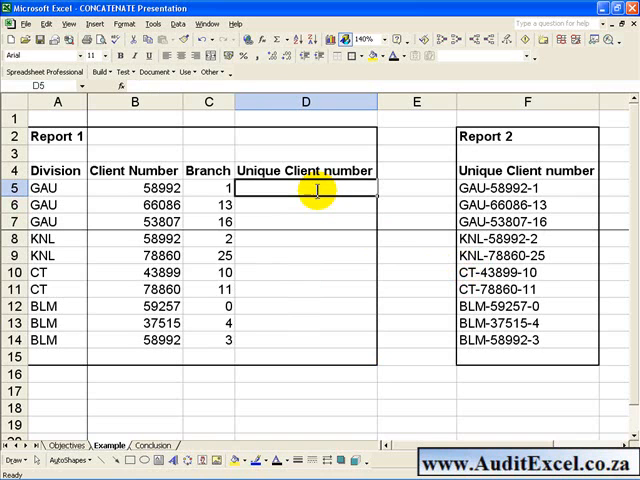
# - Build =A5&"-"&B5&"-"&C5 in D5 so it shows GAU-58992-1 again
pyautogui.write('=')
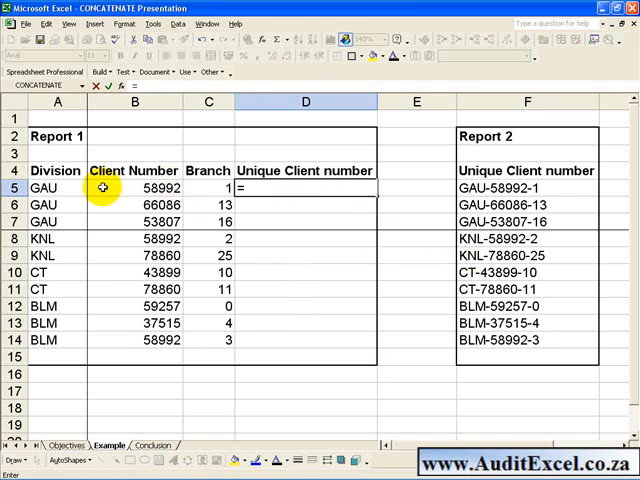
pyautogui.click(55, 187)
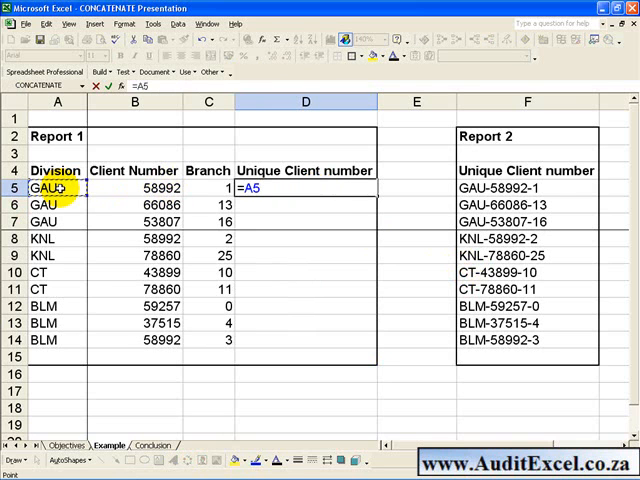
pyautogui.write('&')
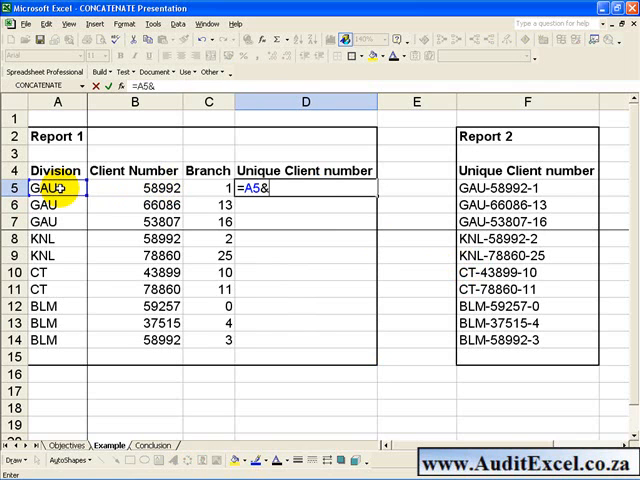
pyautogui.moveTo(270, 190)
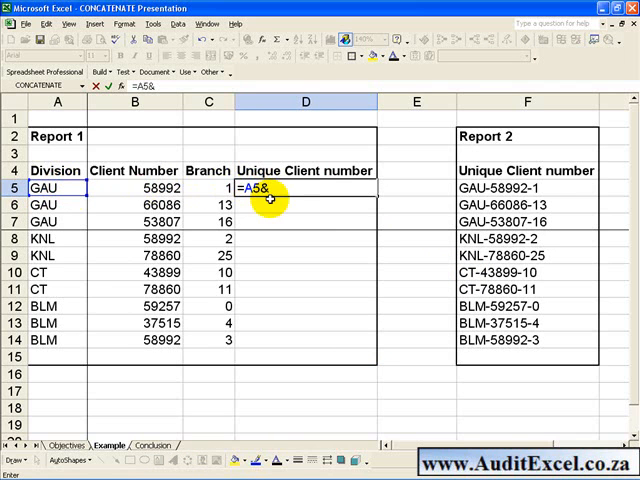
pyautogui.write('"')
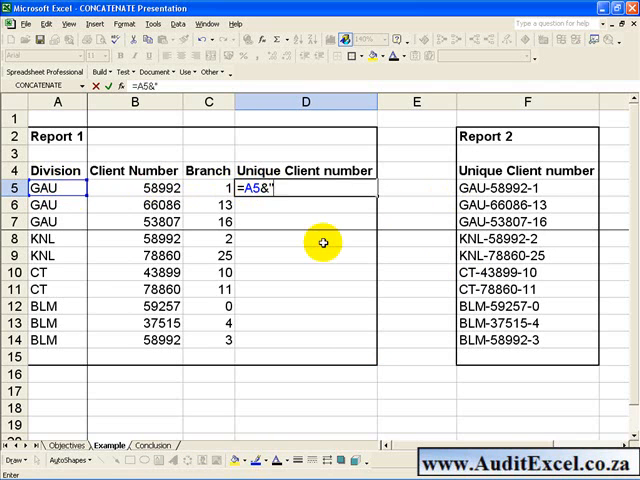
pyautogui.write('-')
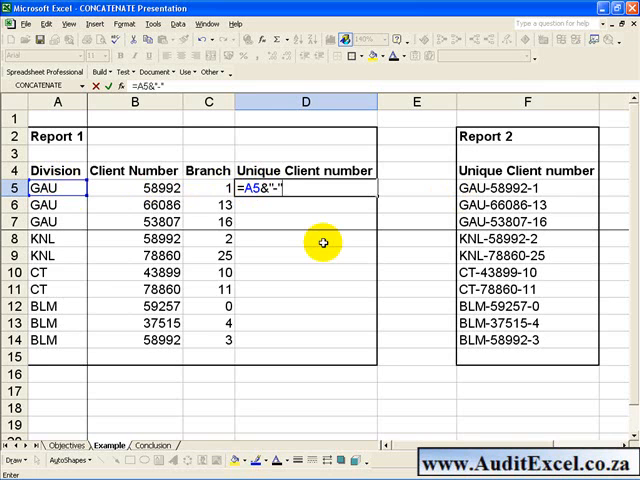
pyautogui.write('&')
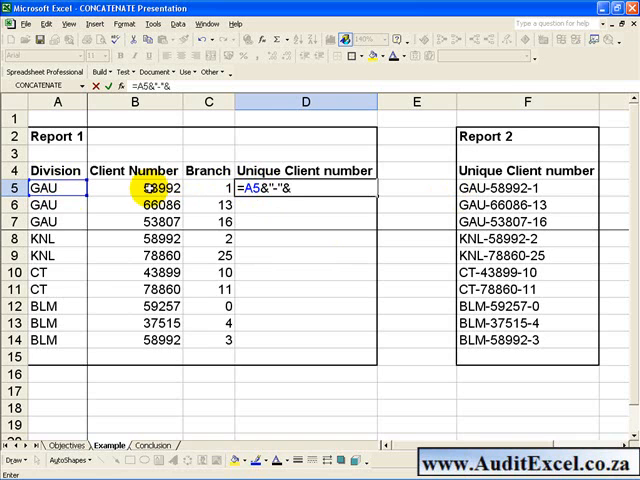
pyautogui.write('B5&')
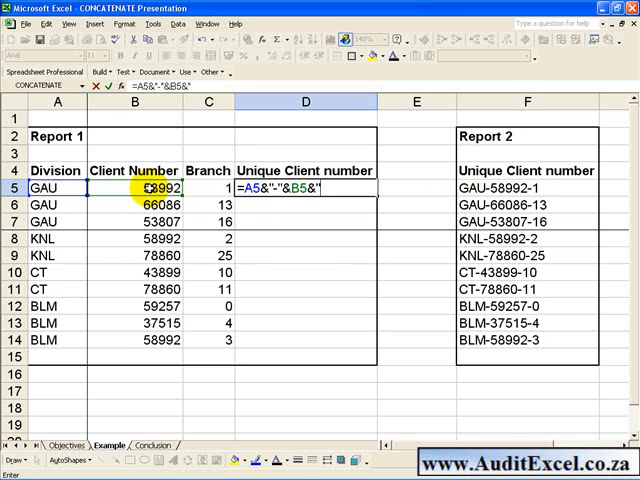
pyautogui.write('-"')
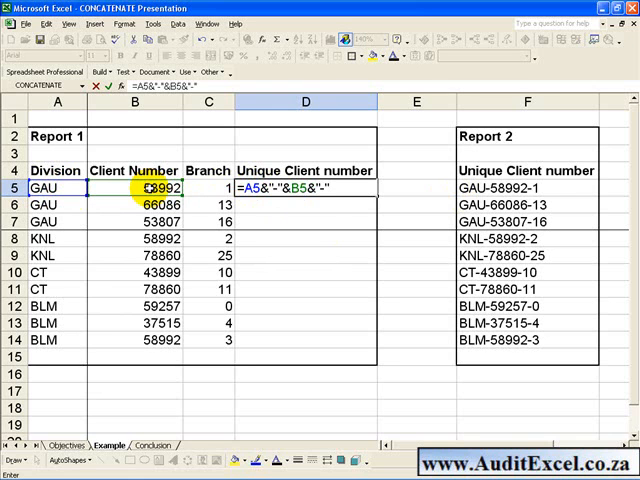
pyautogui.write('&')
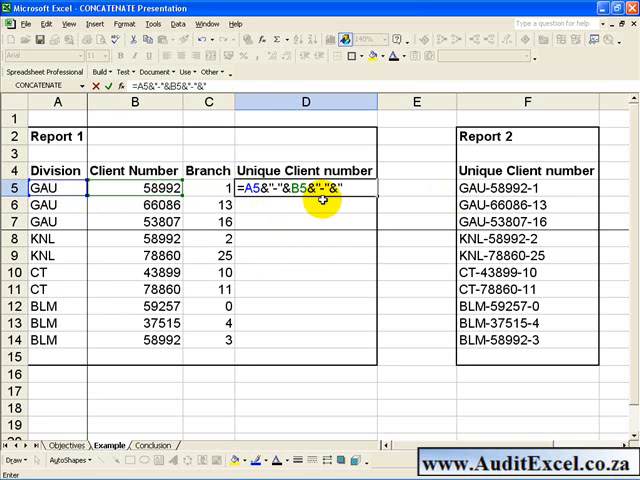
pyautogui.click(196, 187)
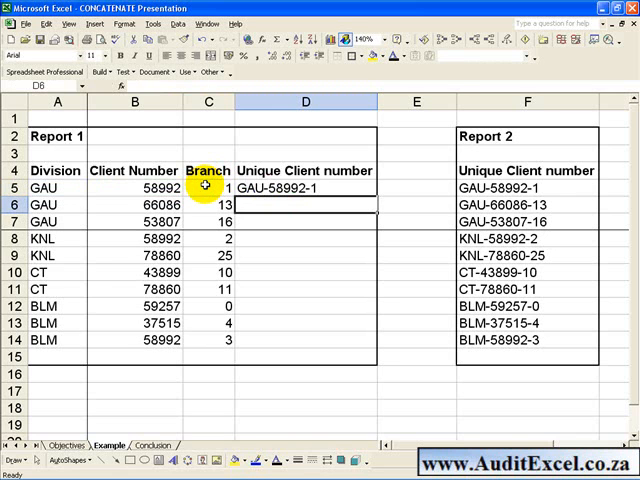
pyautogui.click(306, 188)
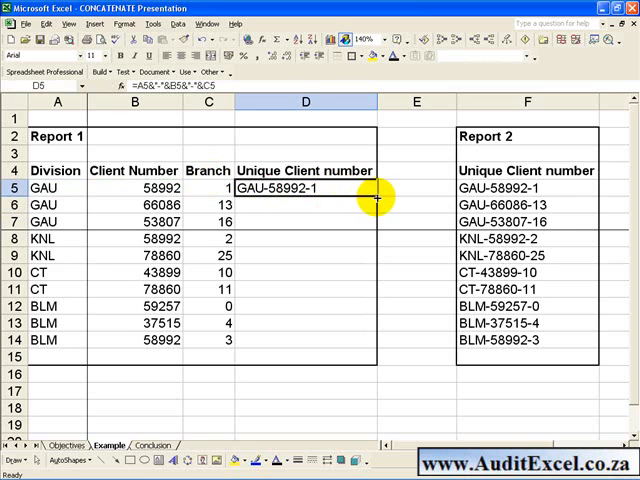